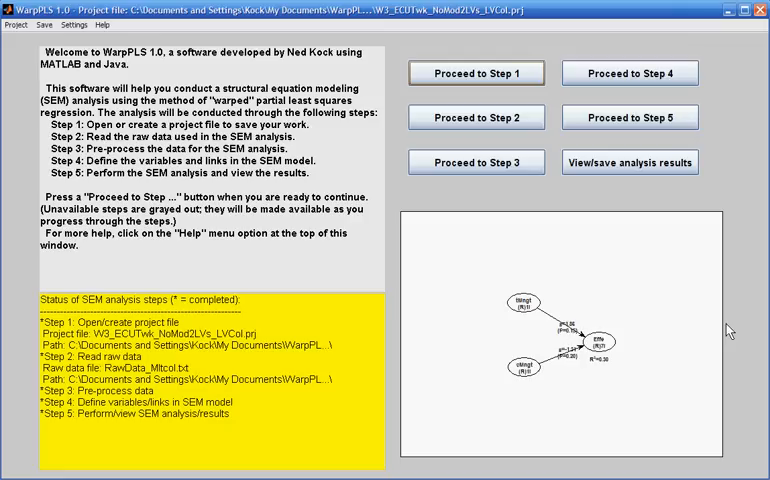
{"action": "mouse_move", "coordinate": [639, 210]}
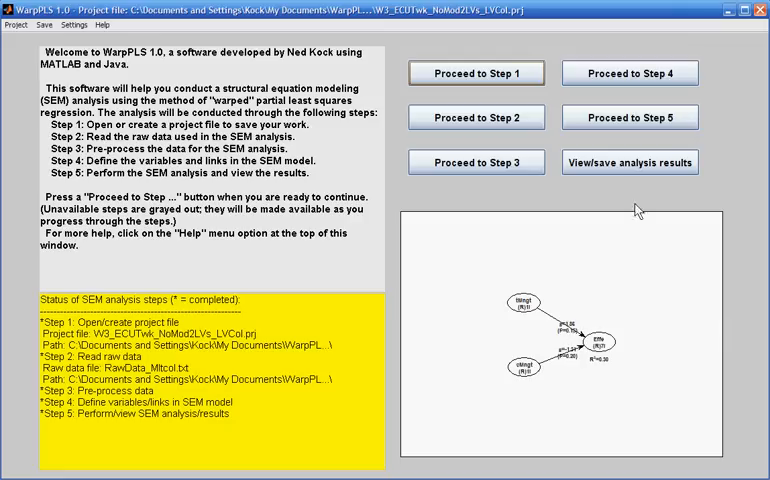
Open the SEM results graph, then display the variance inflation factors table.
{"action": "left_click", "coordinate": [629, 162]}
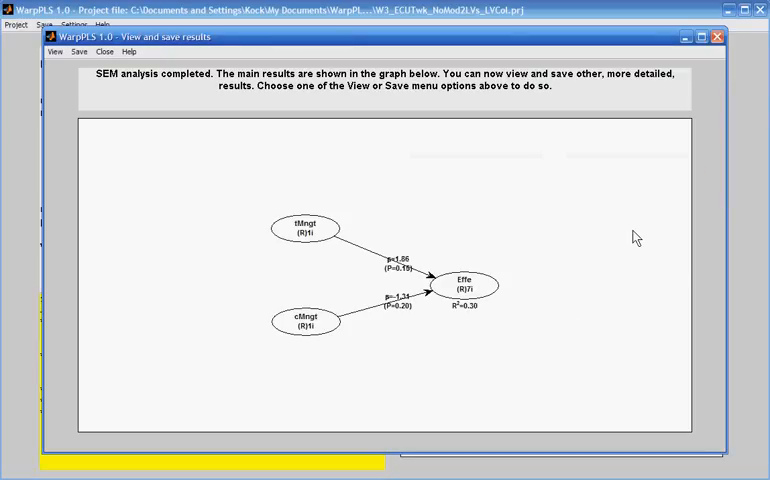
{"action": "mouse_move", "coordinate": [341, 181]}
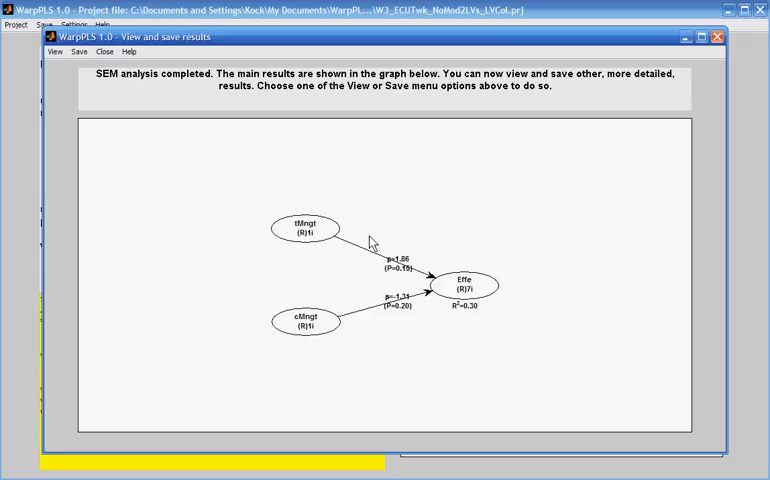
{"action": "mouse_move", "coordinate": [343, 263]}
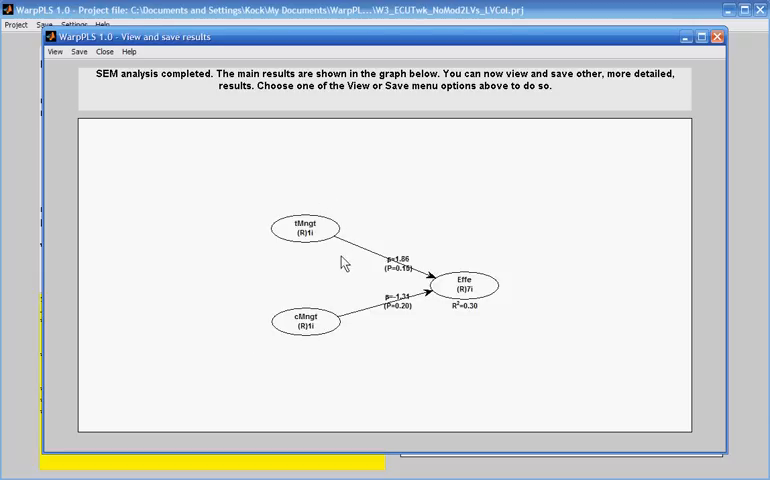
{"action": "mouse_move", "coordinate": [452, 248]}
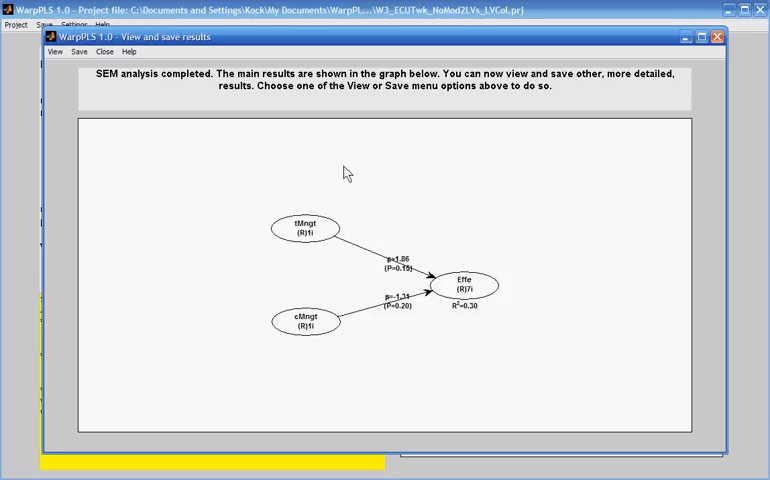
{"action": "mouse_move", "coordinate": [268, 334]}
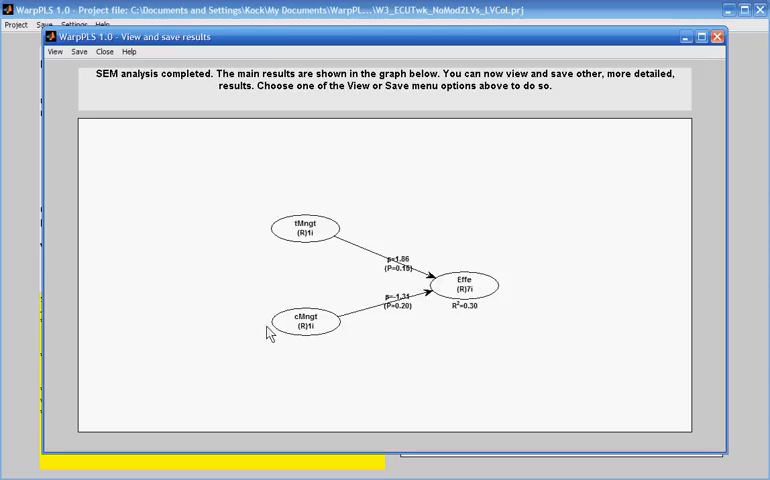
{"action": "mouse_move", "coordinate": [292, 221]}
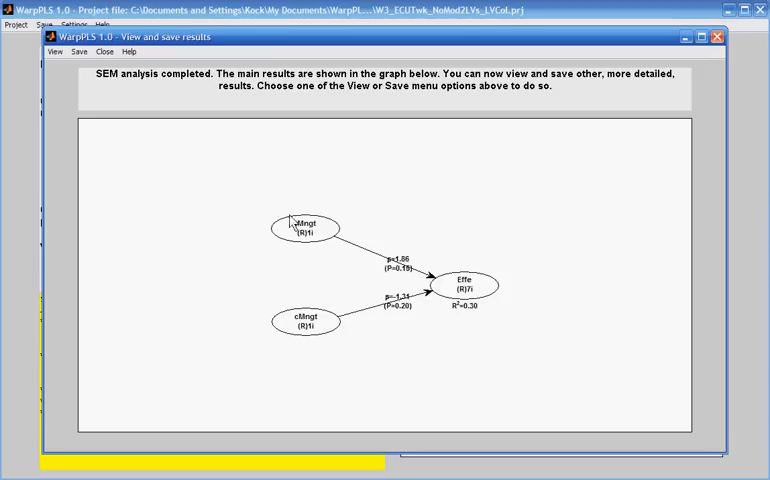
{"action": "mouse_move", "coordinate": [323, 251]}
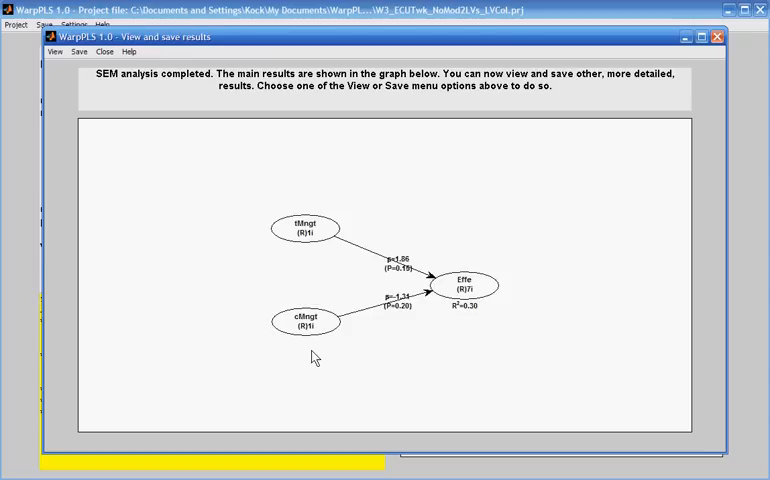
{"action": "mouse_move", "coordinate": [456, 345]}
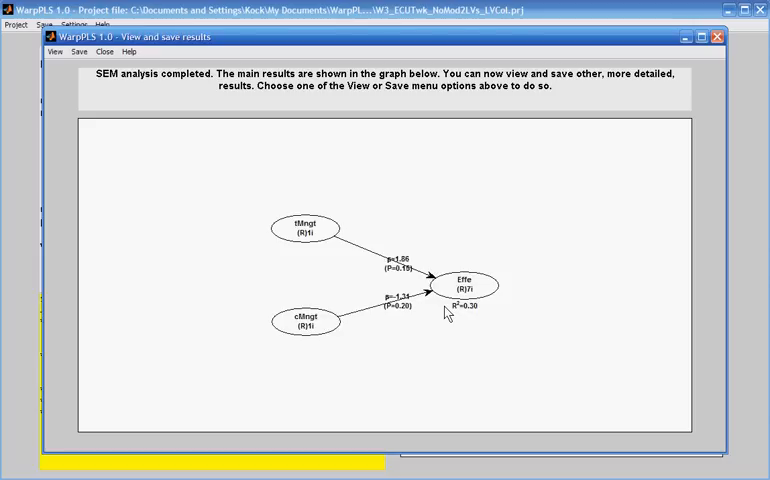
{"action": "mouse_move", "coordinate": [395, 210]}
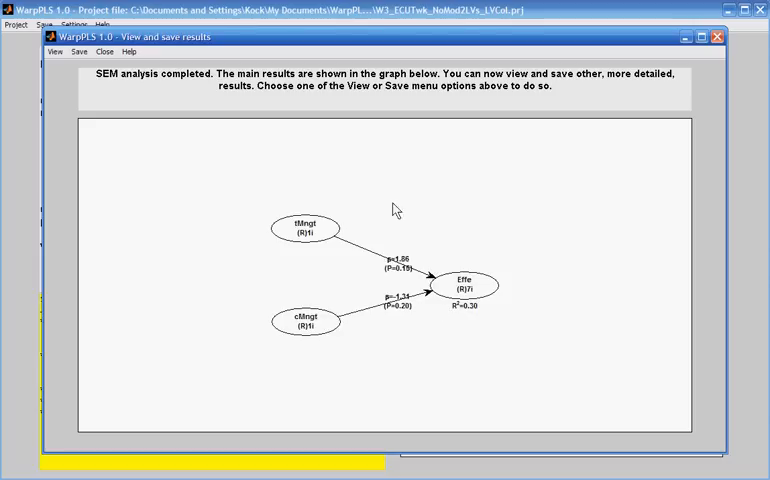
{"action": "mouse_move", "coordinate": [429, 225]}
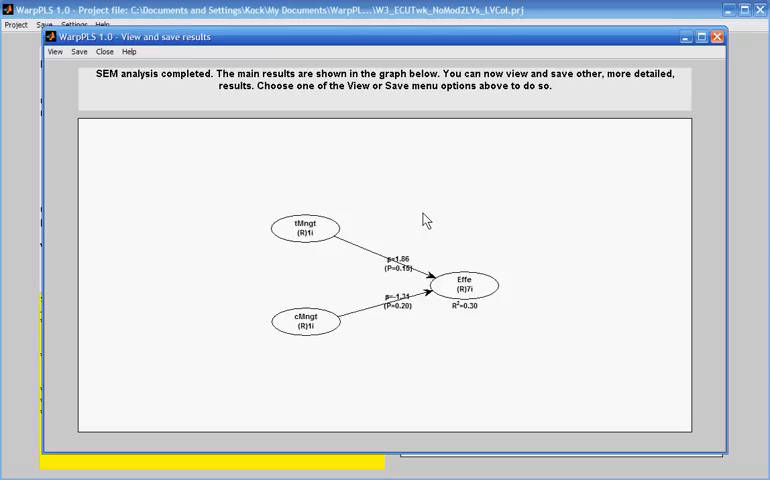
{"action": "mouse_move", "coordinate": [333, 238]}
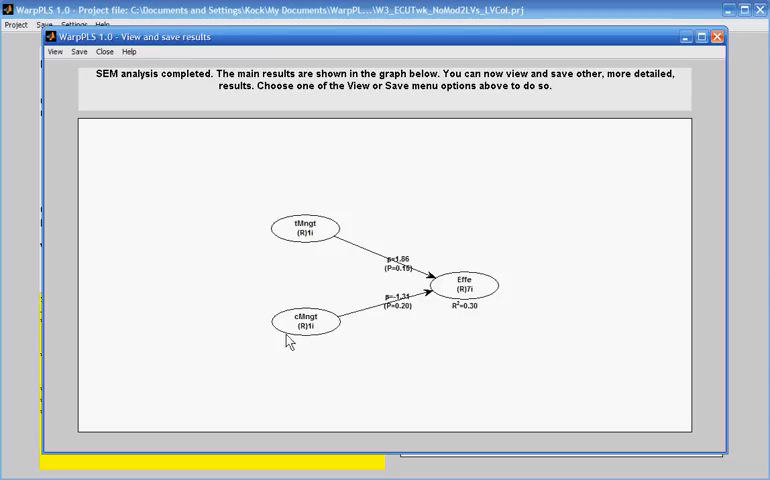
{"action": "mouse_move", "coordinate": [350, 334]}
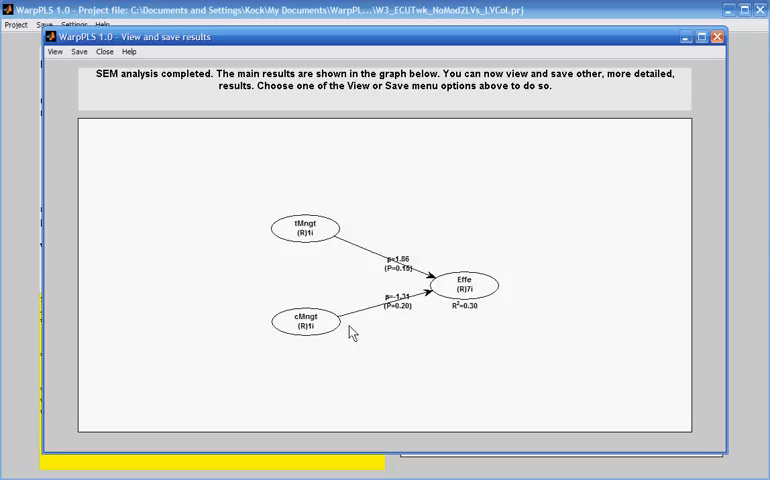
{"action": "mouse_move", "coordinate": [351, 388]}
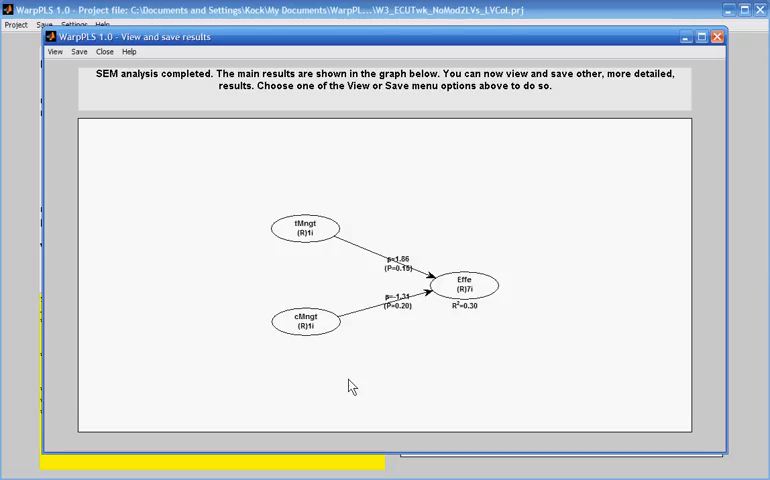
{"action": "mouse_move", "coordinate": [111, 107]}
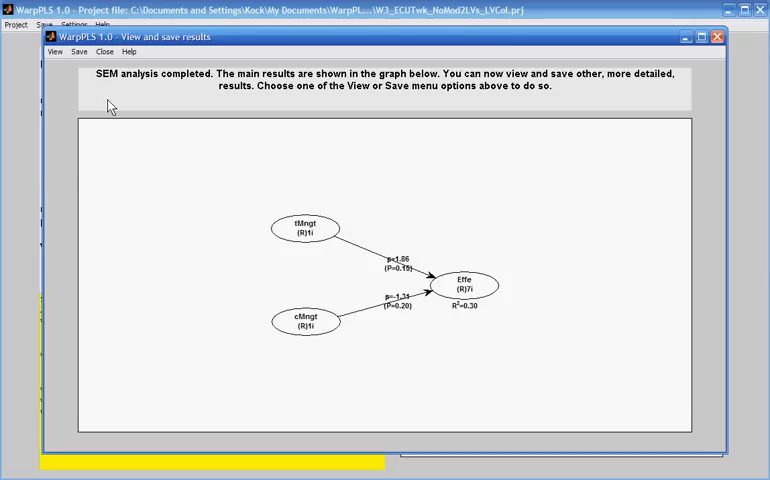
{"action": "left_click", "coordinate": [54, 51]}
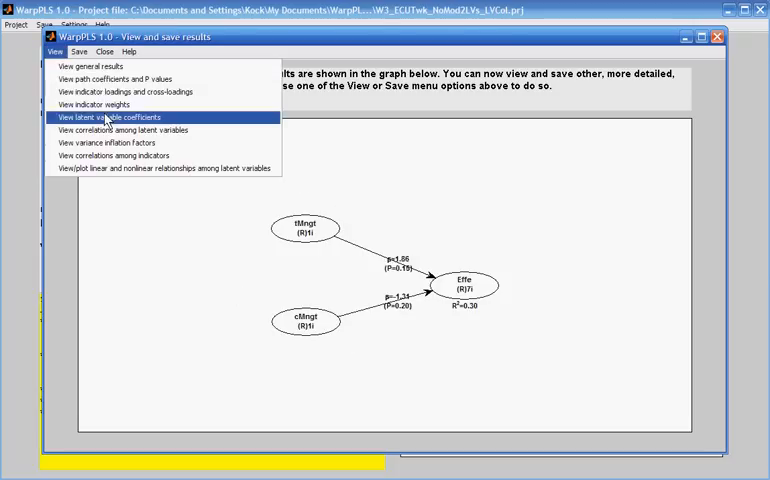
{"action": "mouse_move", "coordinate": [113, 155]}
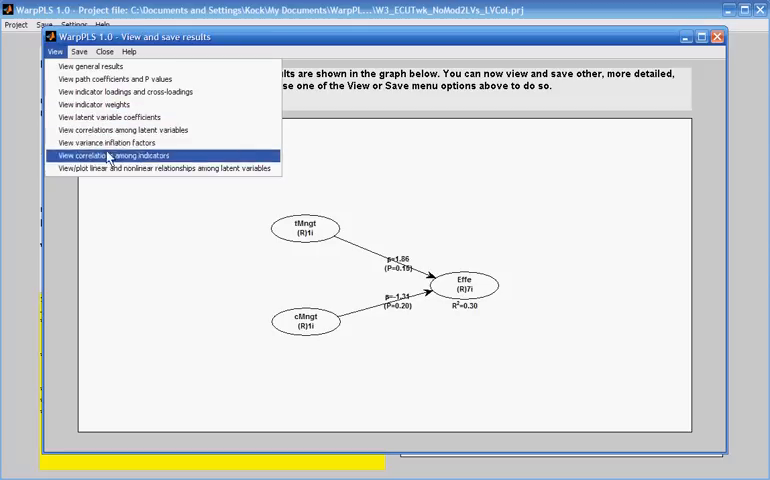
{"action": "left_click", "coordinate": [107, 142]}
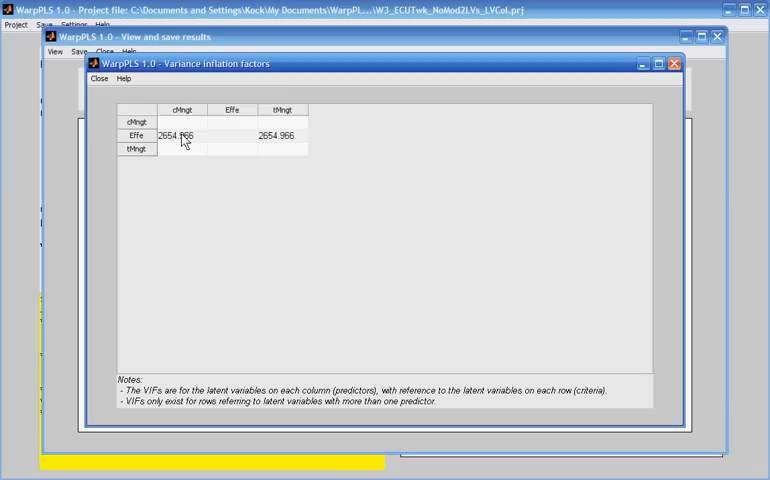
{"action": "mouse_move", "coordinate": [177, 110]}
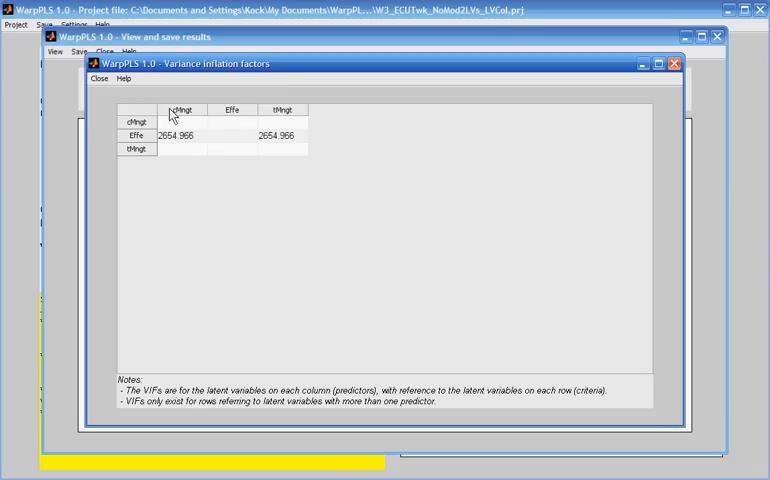
{"action": "mouse_move", "coordinate": [315, 124]}
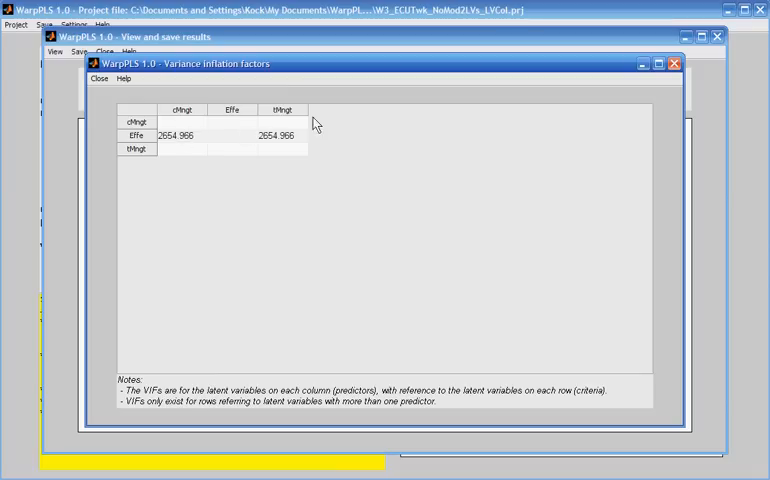
{"action": "mouse_move", "coordinate": [196, 141]}
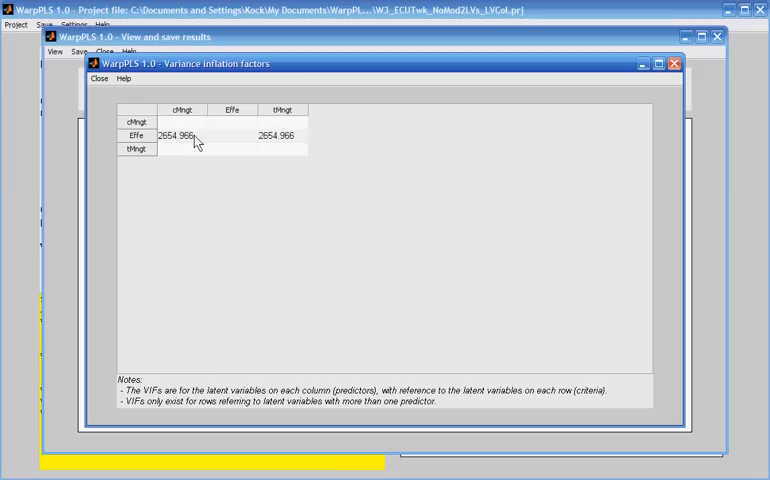
{"action": "mouse_move", "coordinate": [267, 142]}
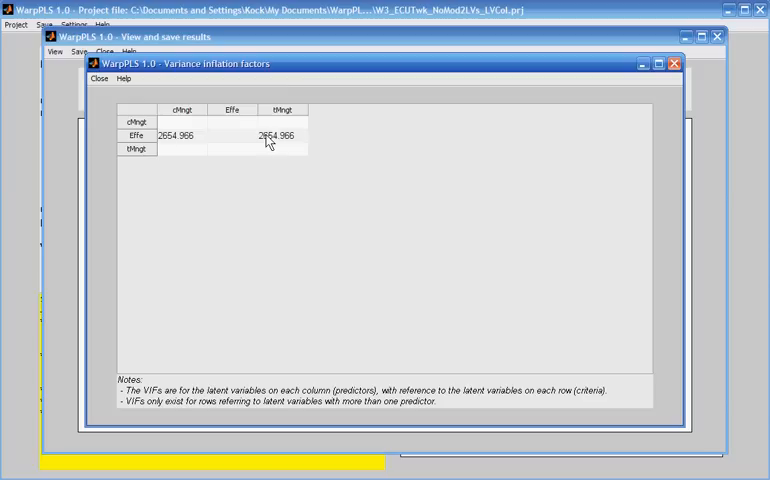
{"action": "mouse_move", "coordinate": [287, 149]}
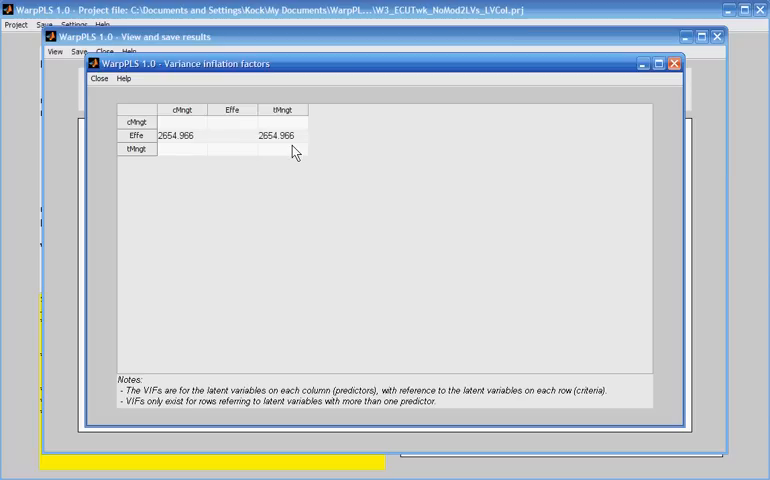
Close the VIF table showing 2654.966 collinearity, returning to the results graph.
{"action": "left_click", "coordinate": [98, 78]}
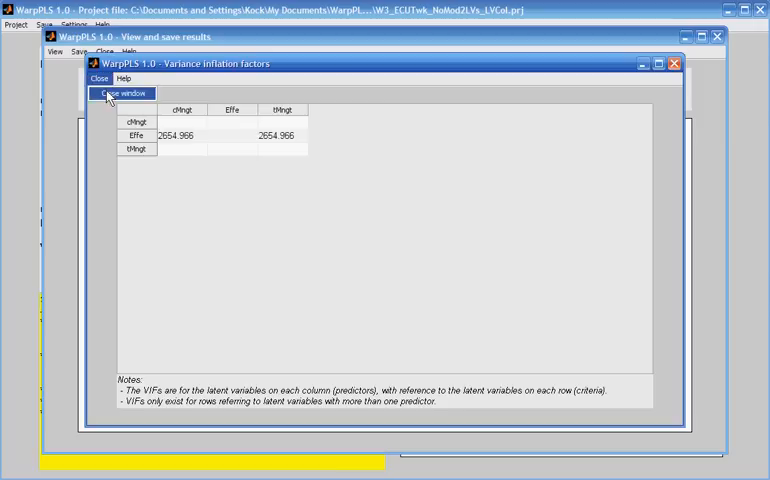
{"action": "left_click", "coordinate": [103, 93]}
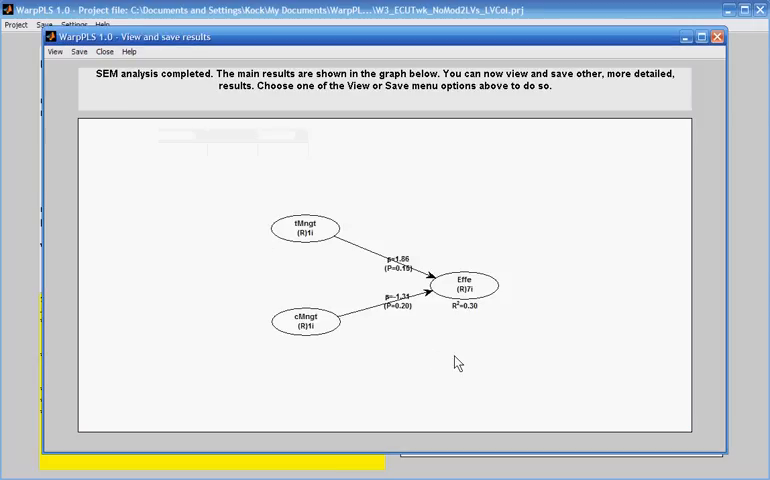
{"action": "mouse_move", "coordinate": [317, 248]}
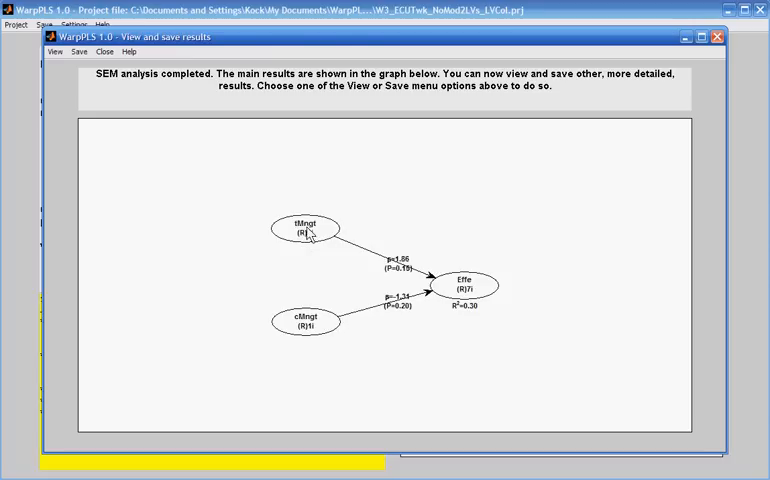
{"action": "mouse_move", "coordinate": [330, 255]}
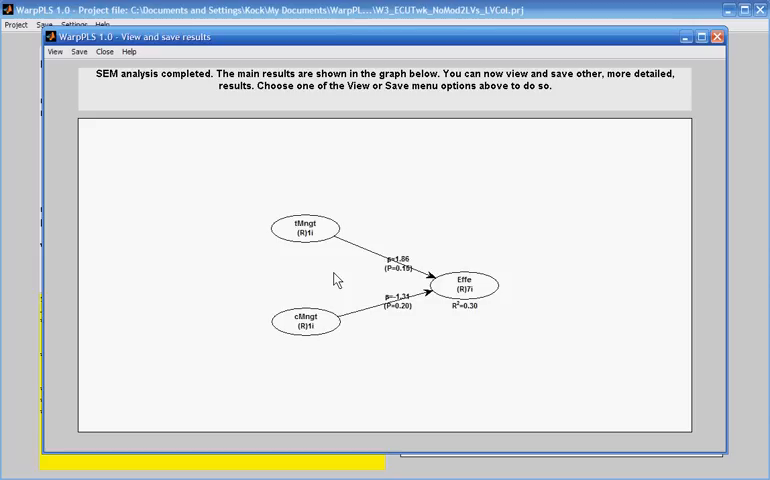
{"action": "mouse_move", "coordinate": [323, 248]}
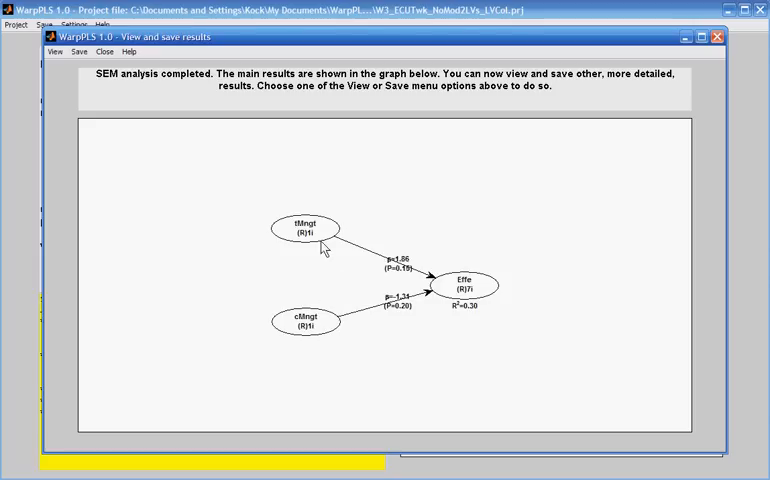
{"action": "mouse_move", "coordinate": [327, 281]}
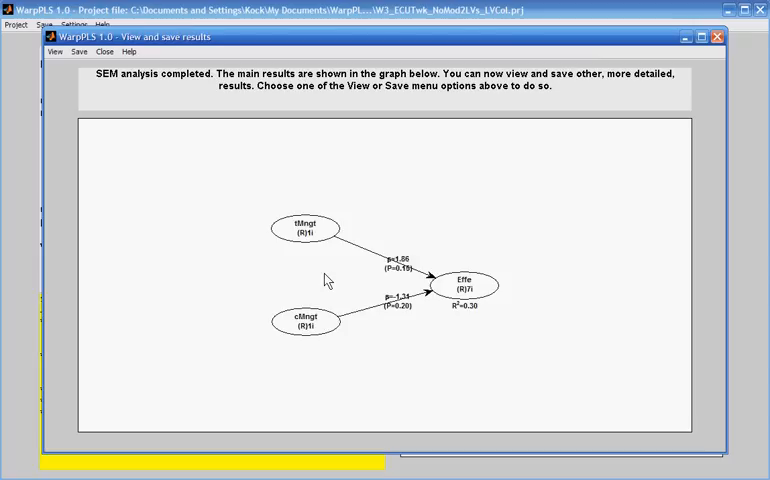
{"action": "mouse_move", "coordinate": [308, 338]}
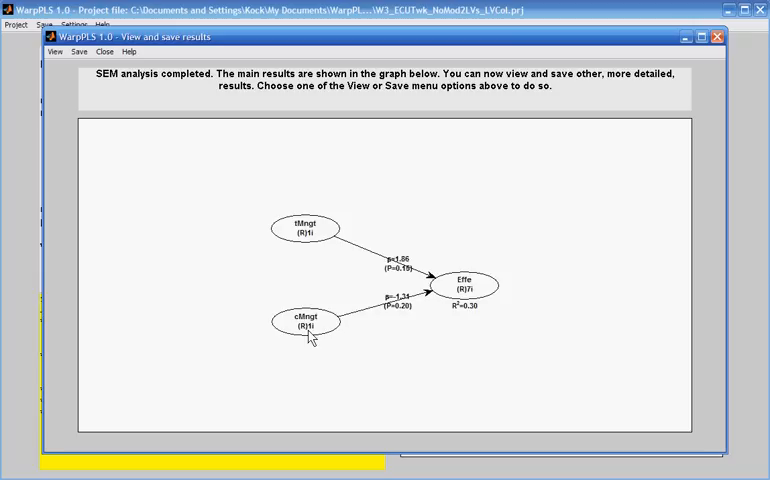
{"action": "mouse_move", "coordinate": [318, 245]}
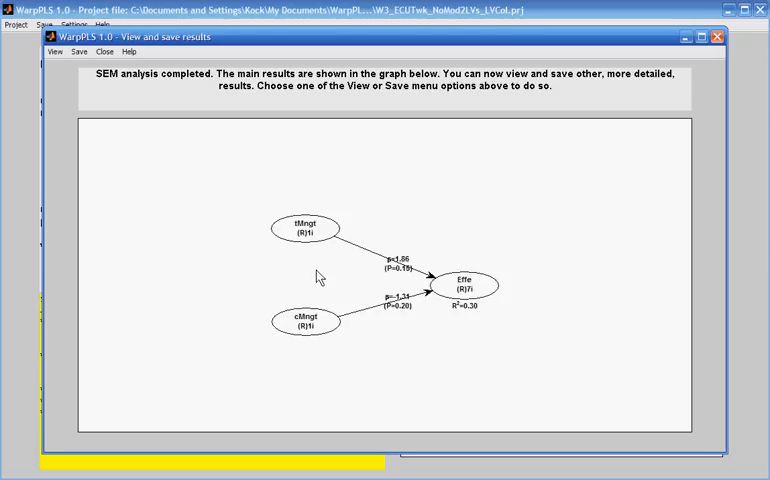
{"action": "mouse_move", "coordinate": [310, 343]}
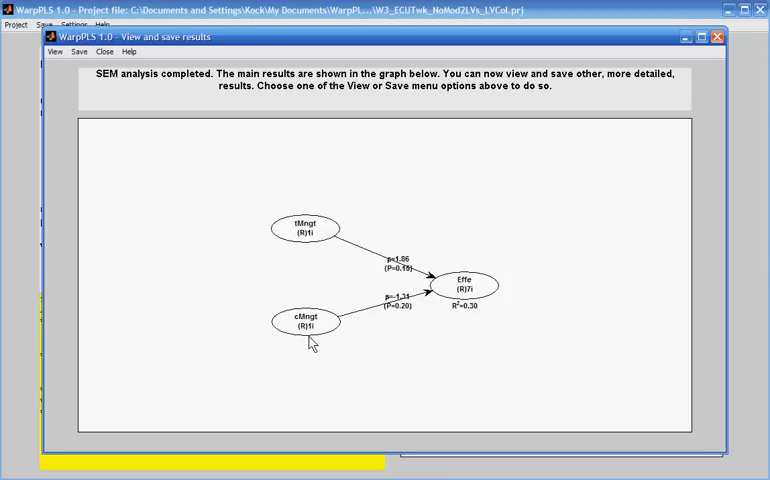
{"action": "mouse_move", "coordinate": [313, 304]}
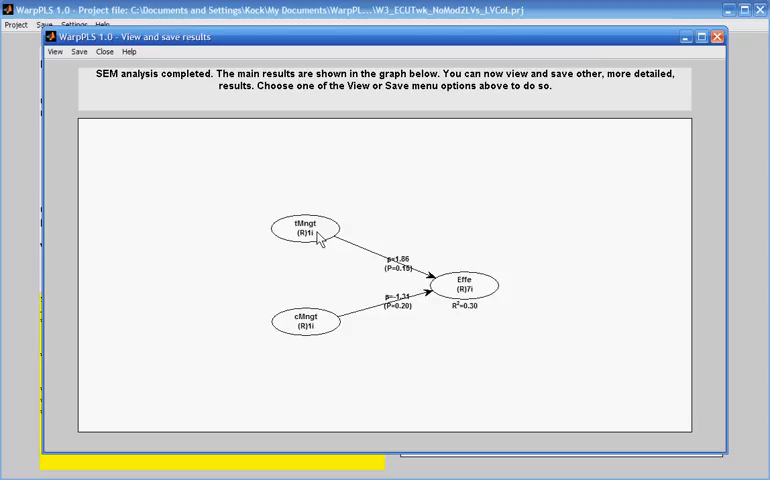
{"action": "mouse_move", "coordinate": [316, 307]}
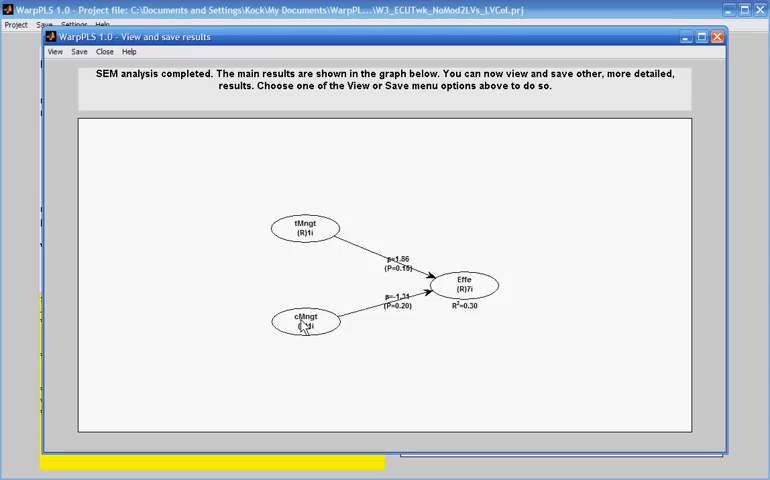
{"action": "mouse_move", "coordinate": [332, 345]}
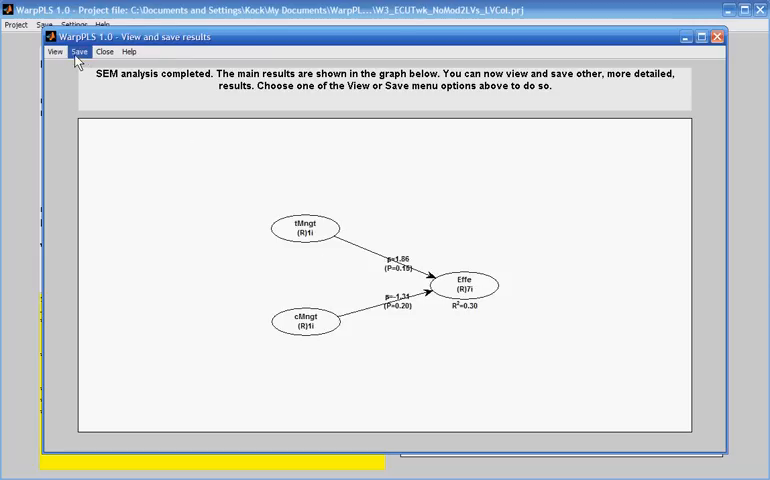
Leave the SEM results window and proceed to Step 4 to define variables and links.
{"action": "left_click", "coordinate": [104, 51]}
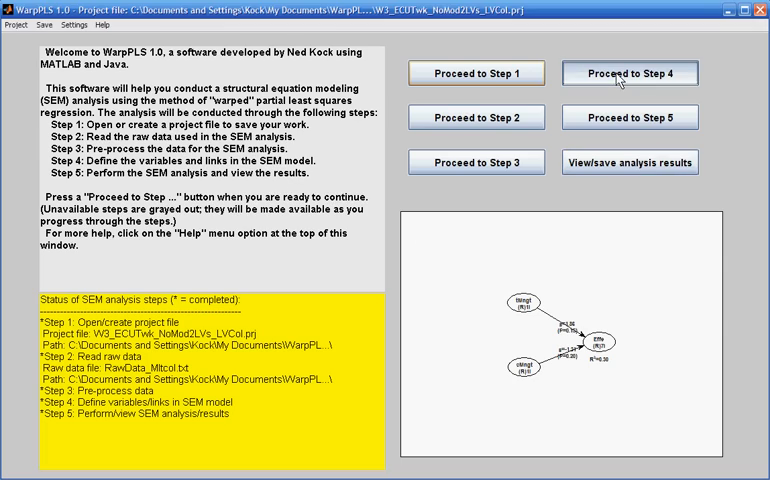
{"action": "left_click", "coordinate": [629, 72]}
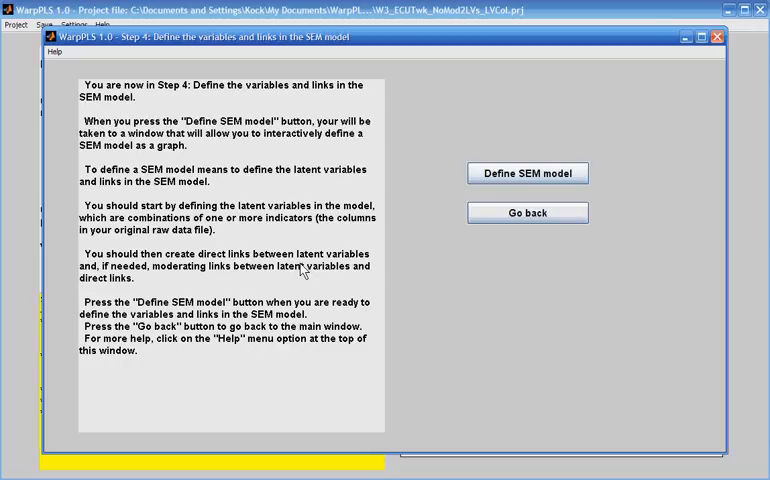
Delete the cMngt latent variable in the model editor, then save and close the model.
{"action": "left_click", "coordinate": [527, 172]}
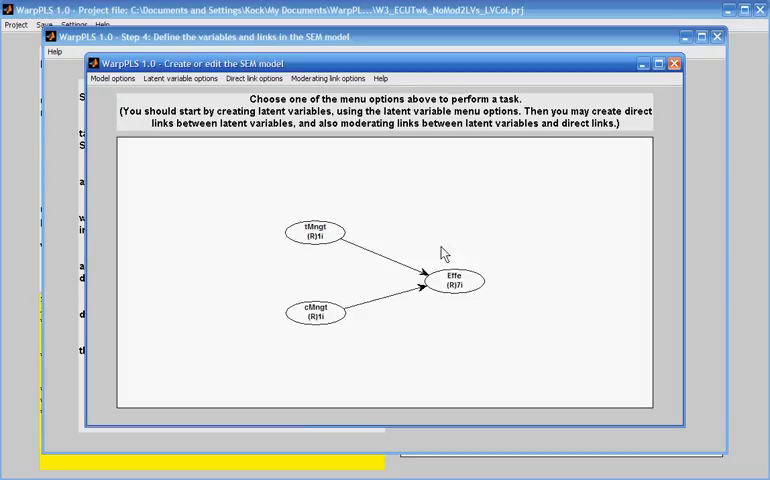
{"action": "left_click", "coordinate": [181, 78]}
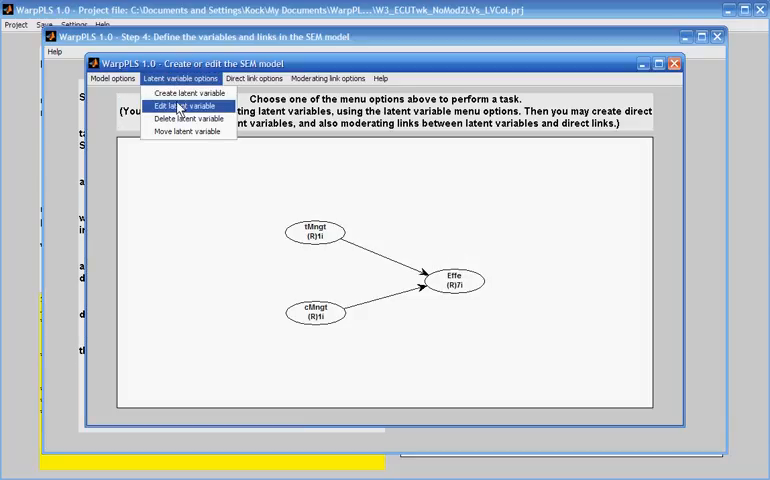
{"action": "left_click", "coordinate": [186, 118]}
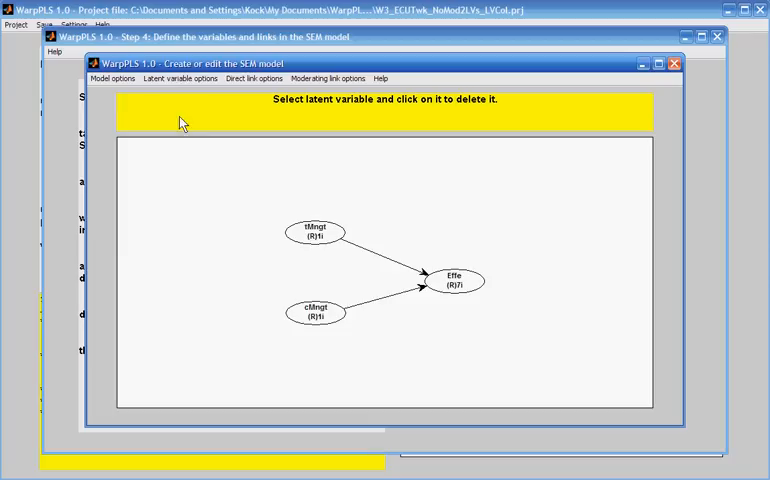
{"action": "left_click", "coordinate": [314, 308]}
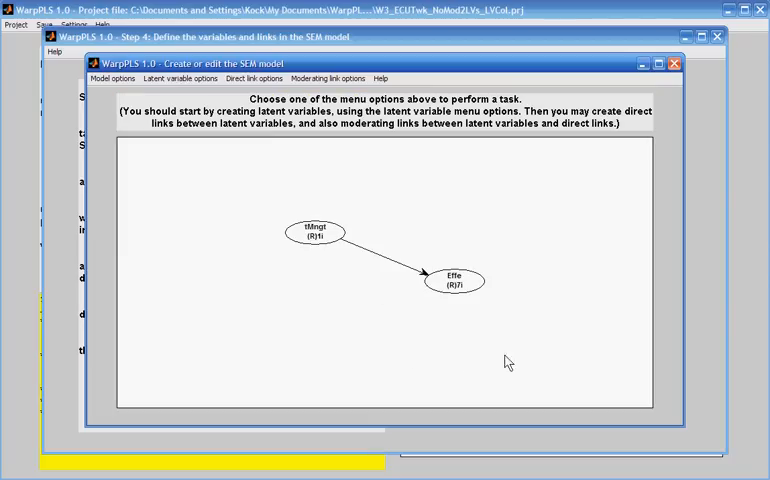
{"action": "left_click", "coordinate": [113, 78]}
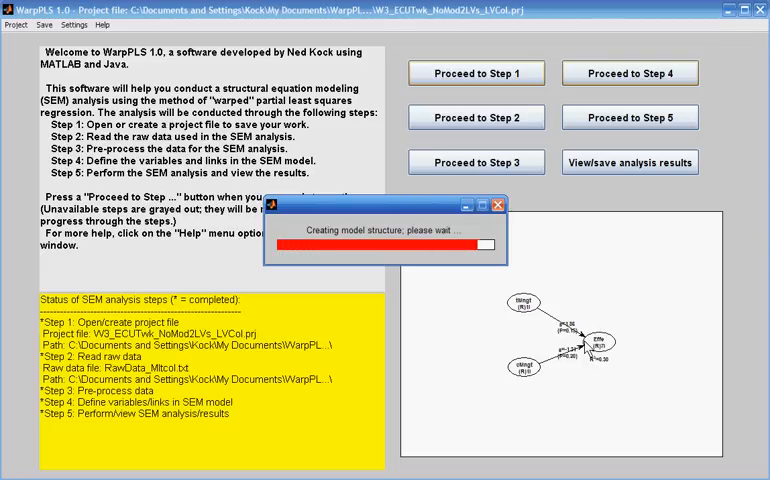
Proceed to Step 5 and re-run the SEM analysis on the tMngt→Effe model.
{"action": "left_click", "coordinate": [630, 117]}
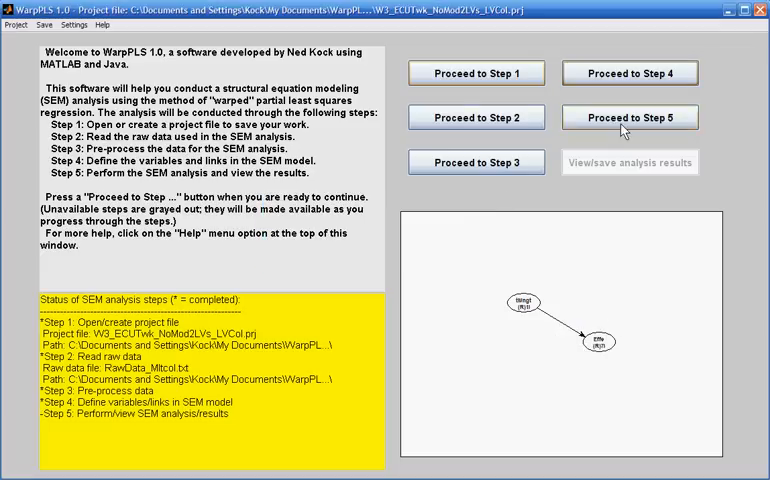
{"action": "left_click", "coordinate": [629, 117]}
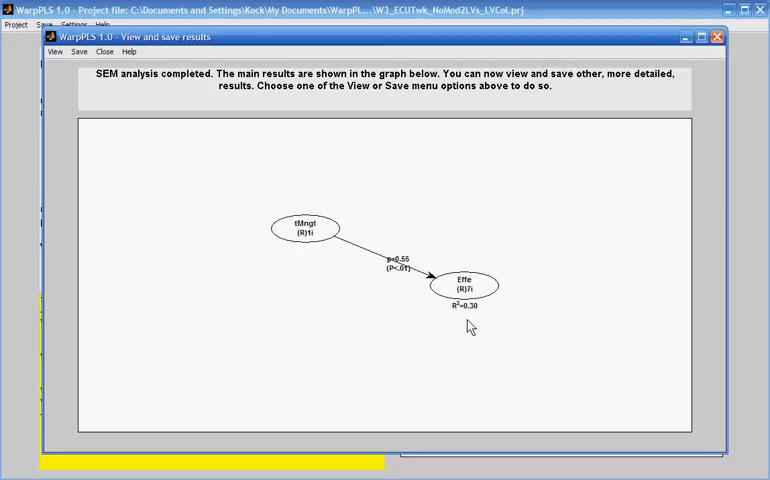
{"action": "mouse_move", "coordinate": [407, 327]}
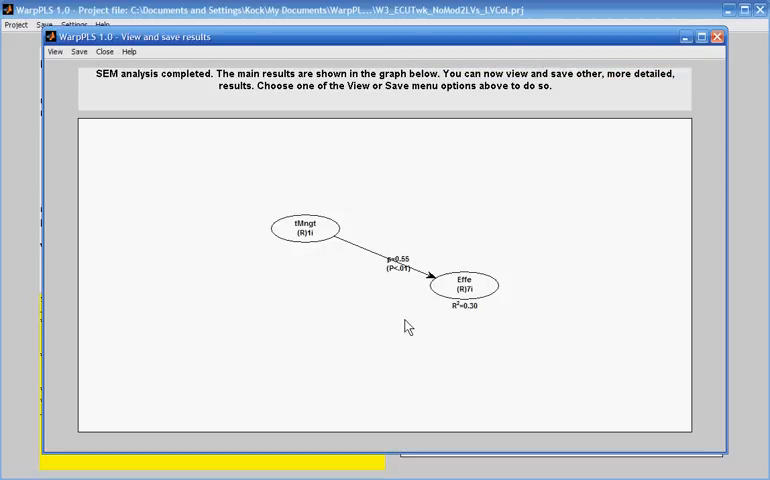